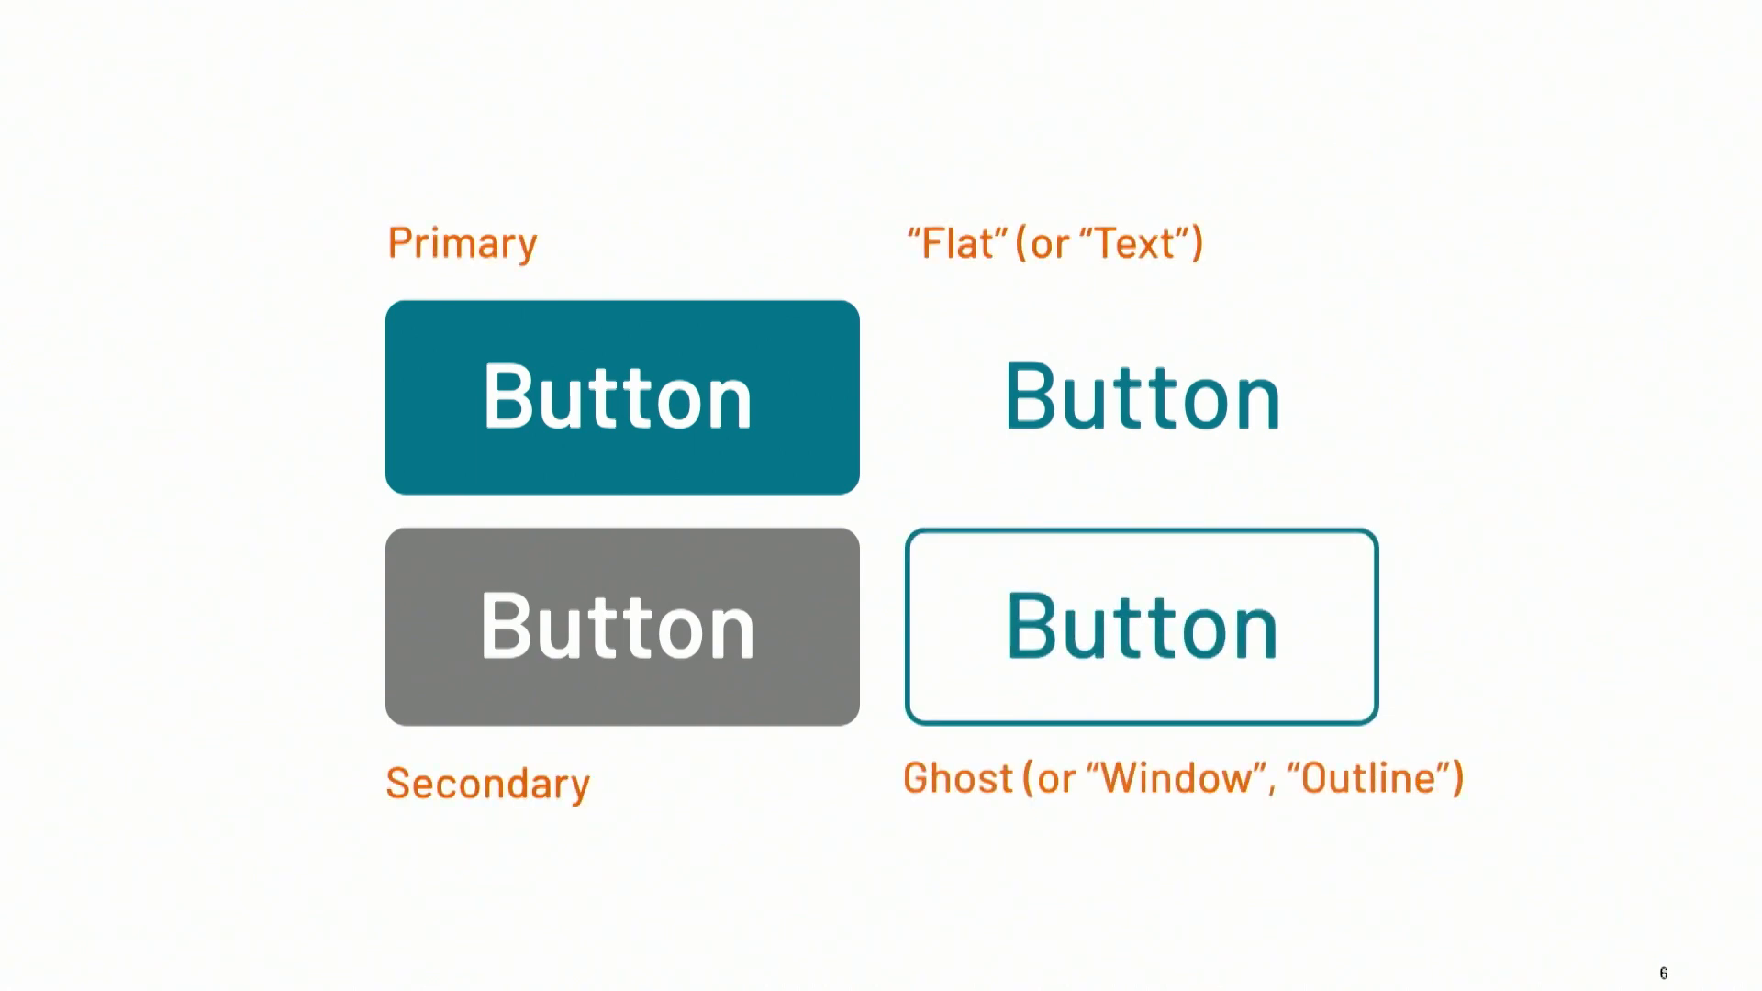
key("right")
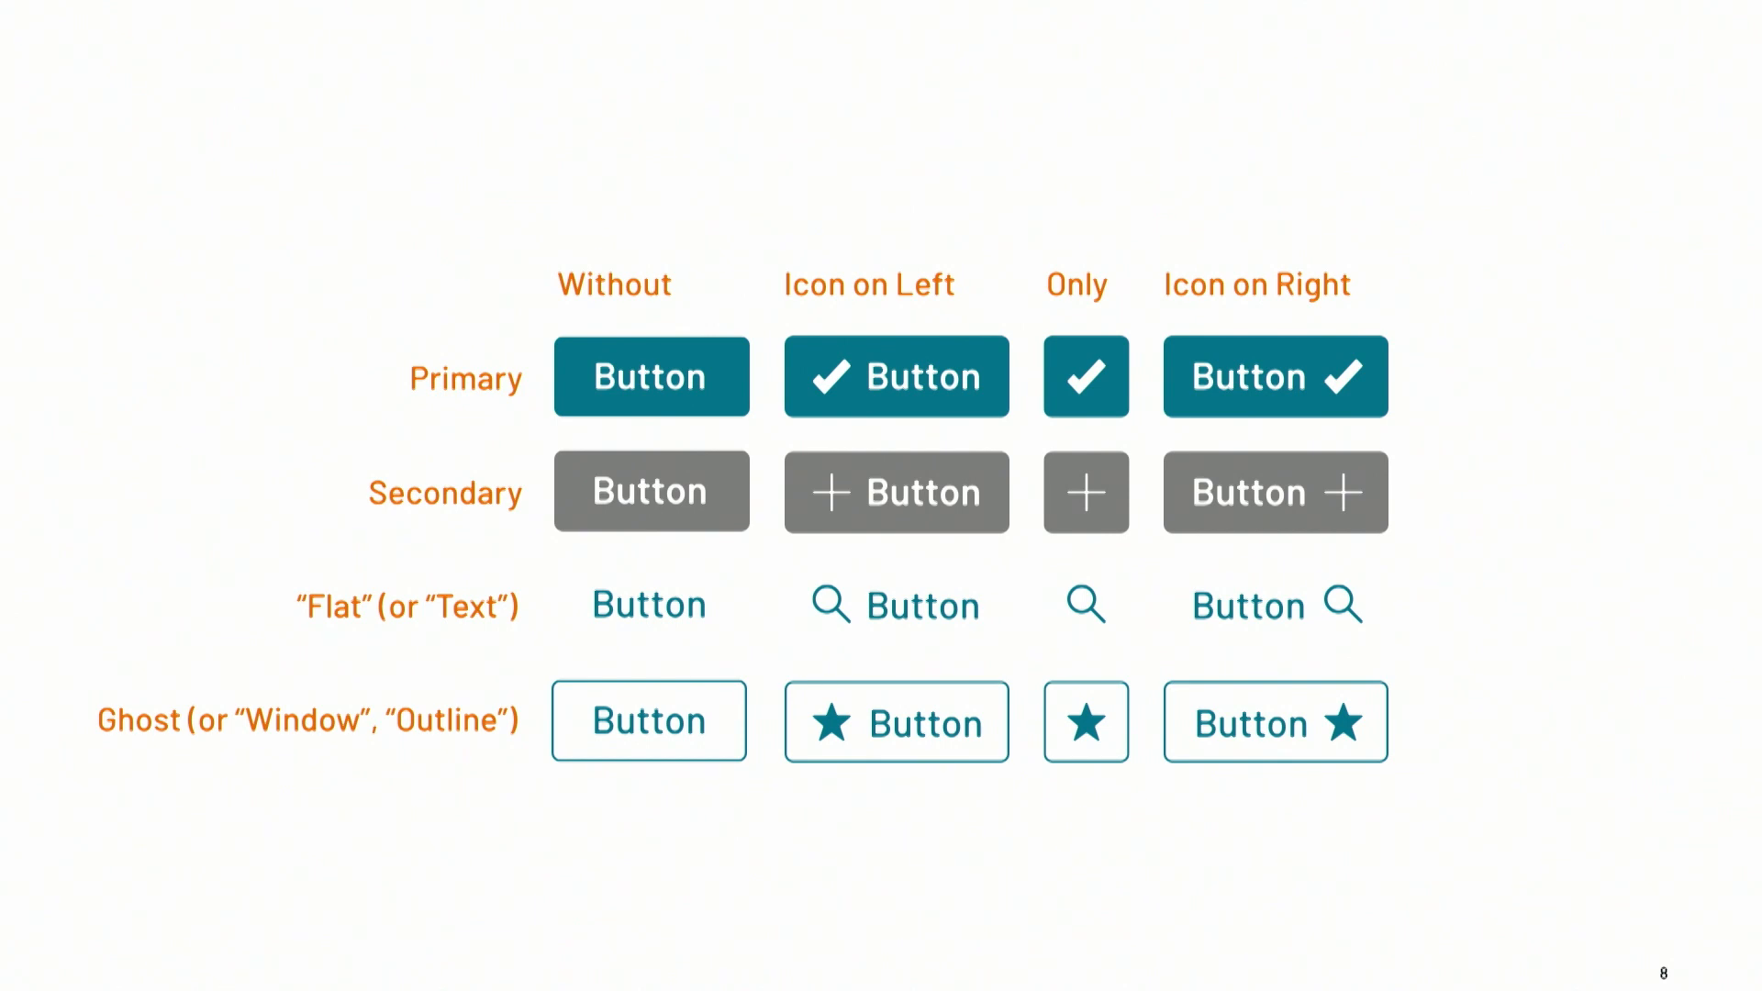
key("right")
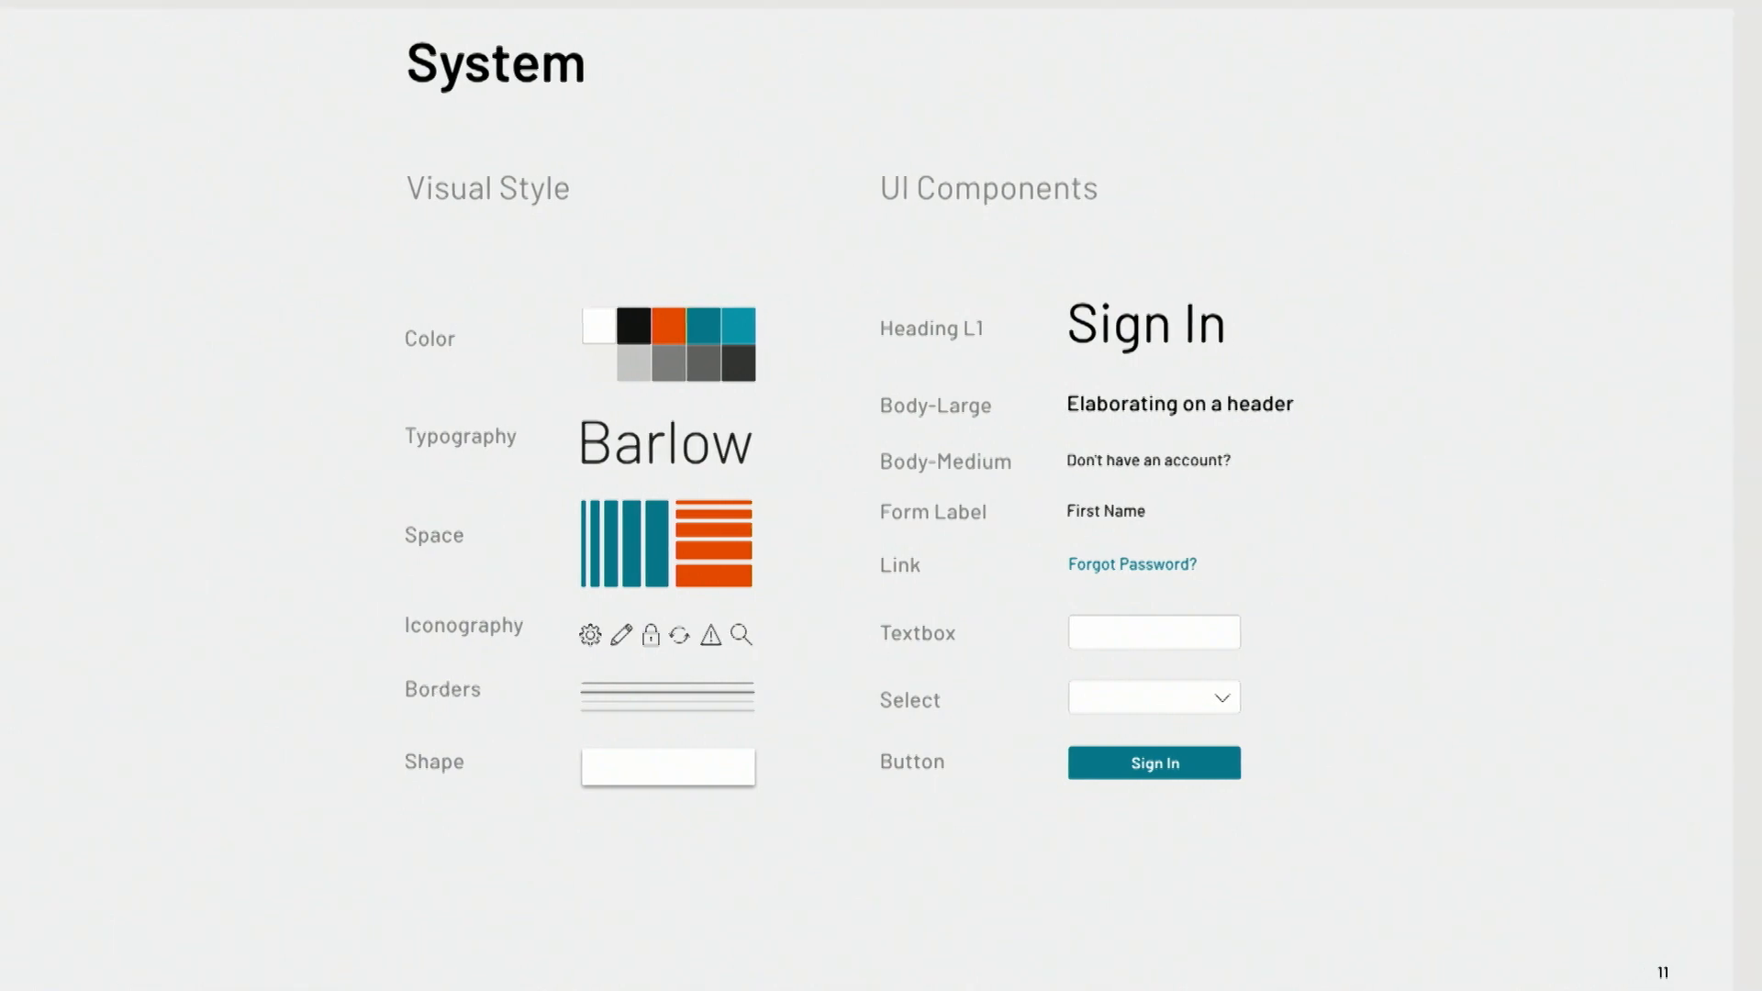
key("Right")
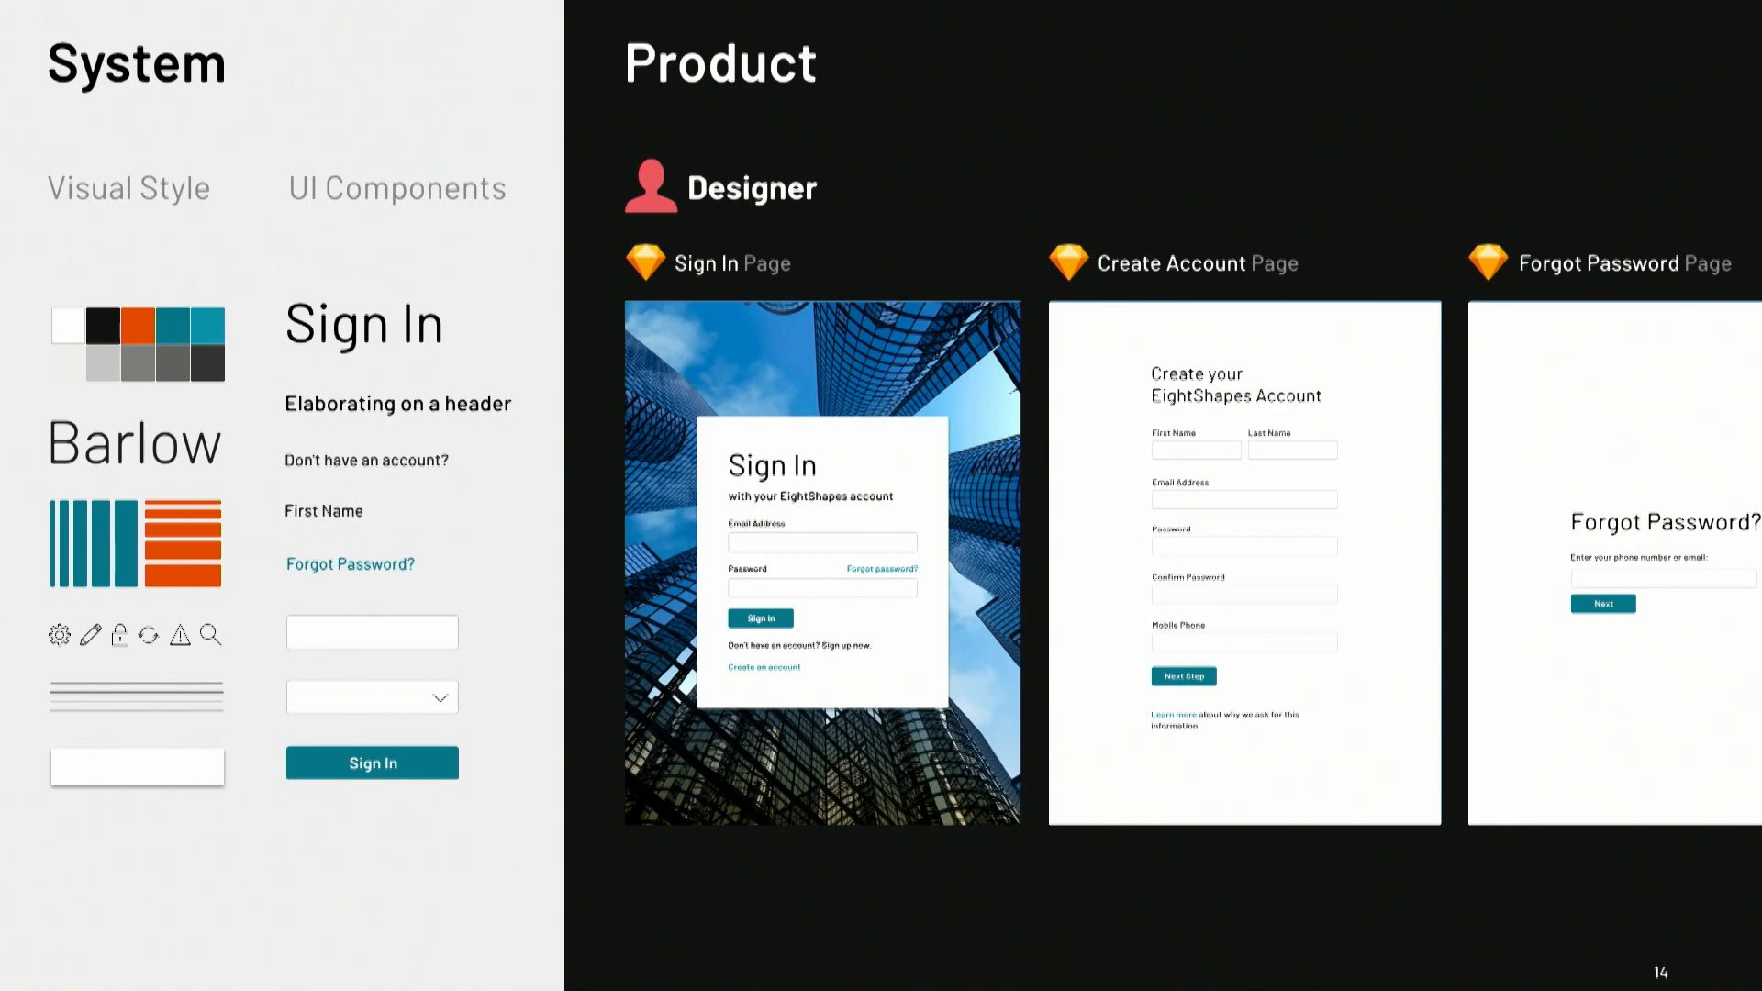
key("Right")
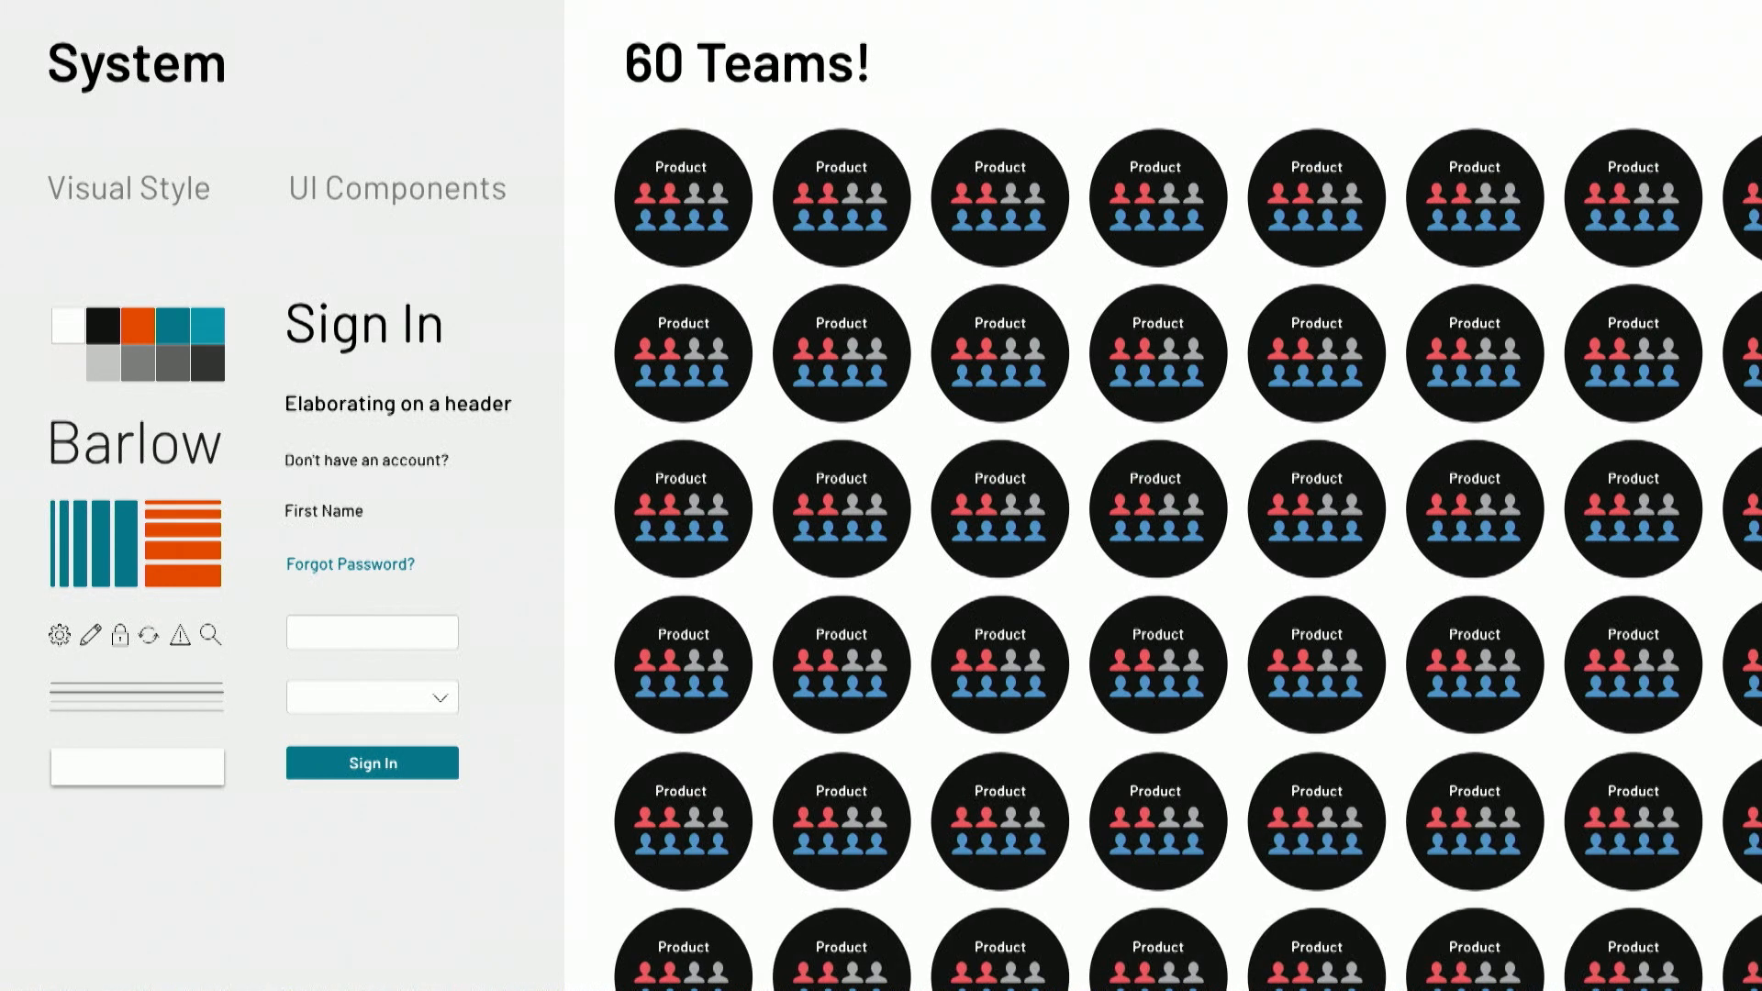
key("right")
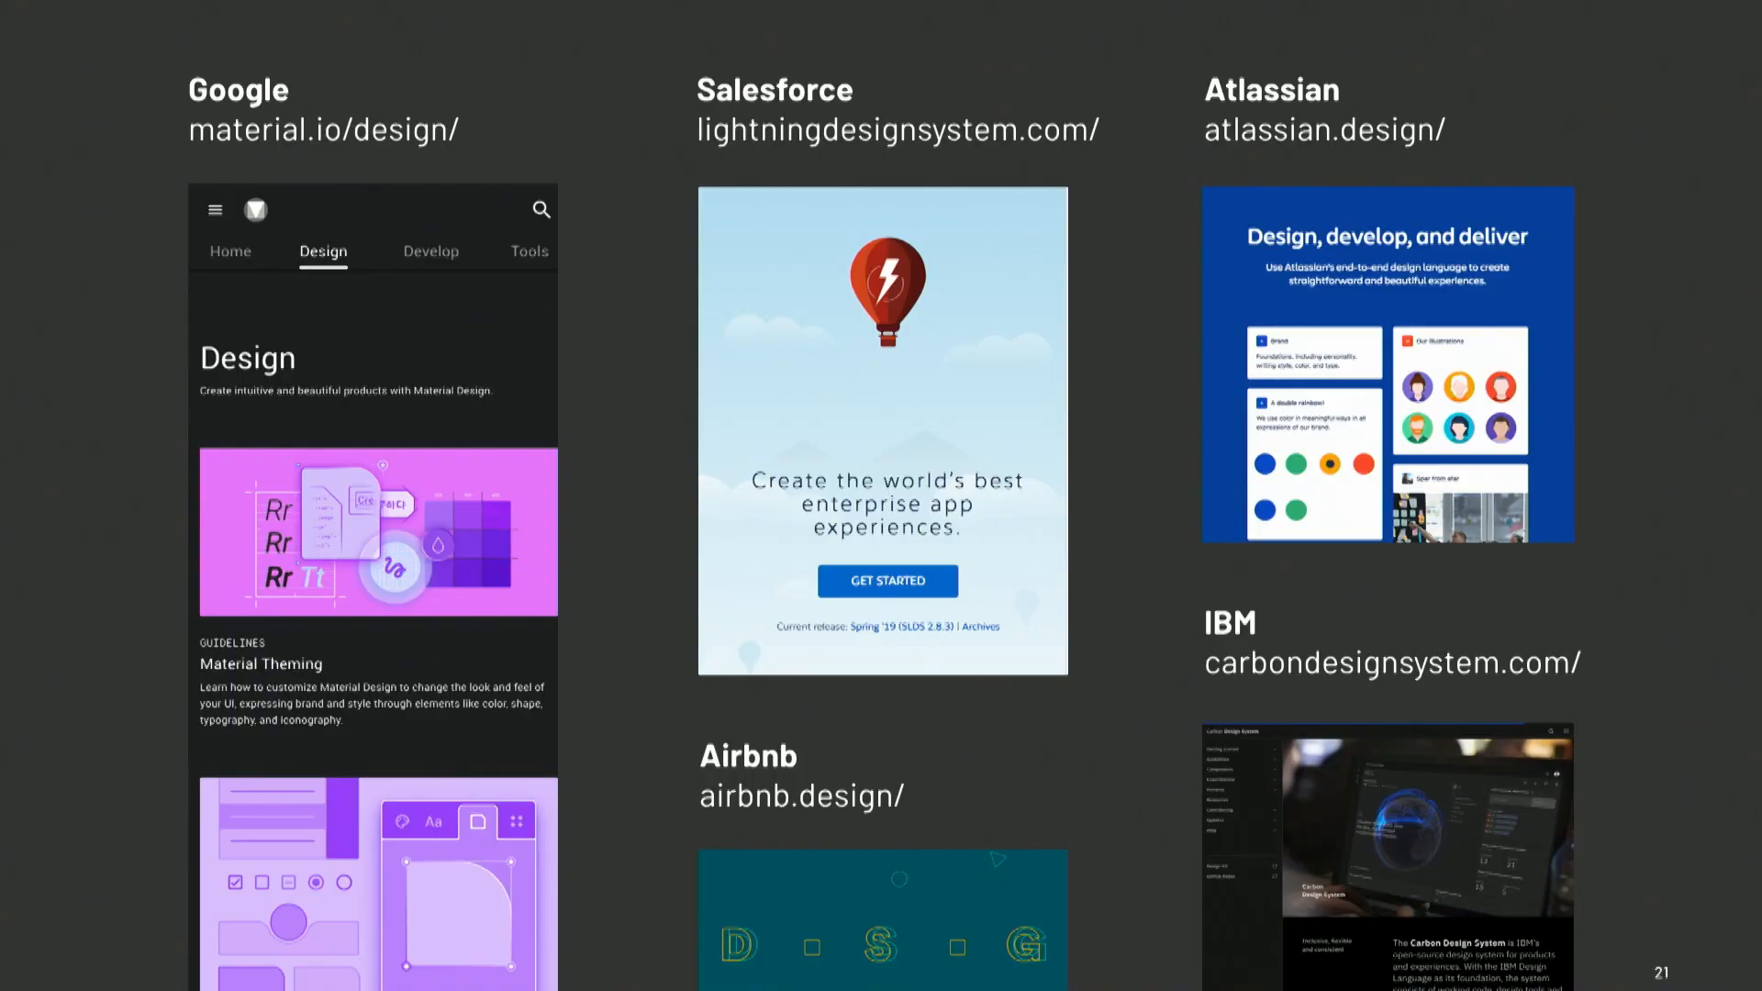